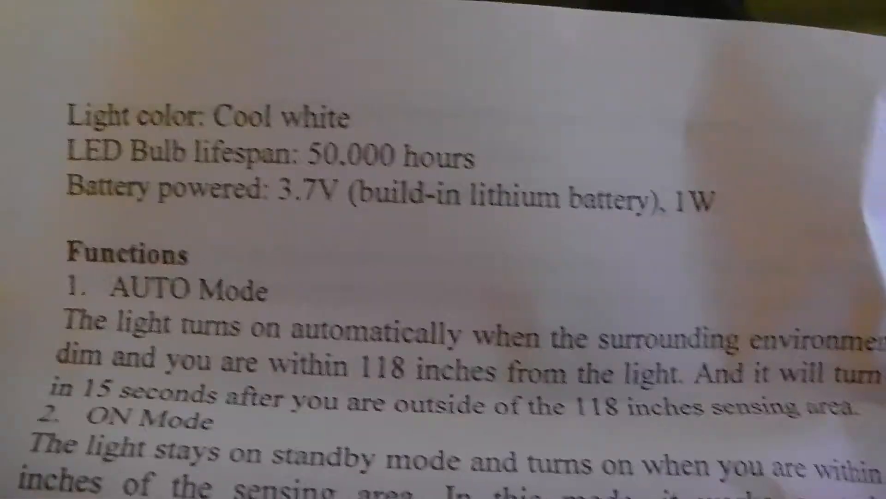
pyautogui.scroll(-3)
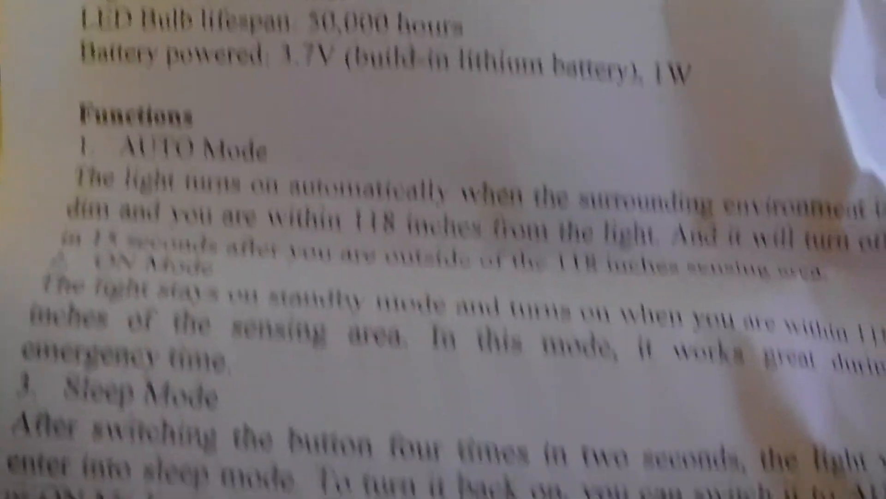